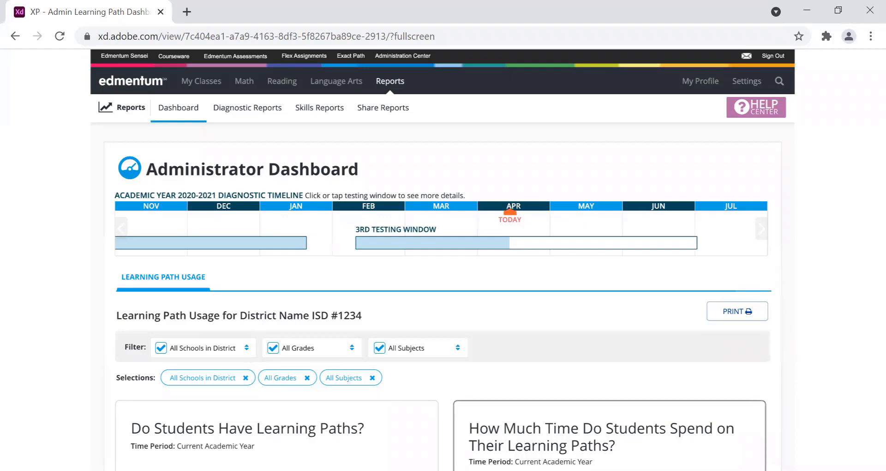
# View the report from the 'Do Students Have Learning Paths?' dashboard card
pyautogui.scroll(-3)
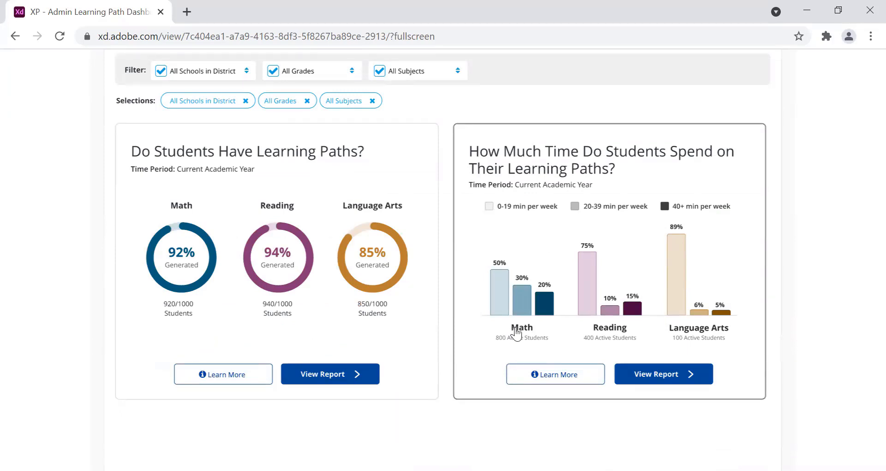
pyautogui.moveTo(361, 209)
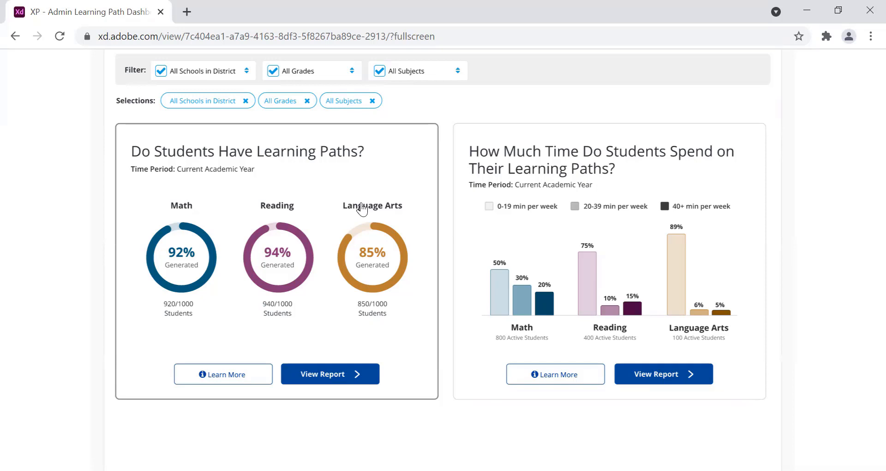
pyautogui.moveTo(366, 203)
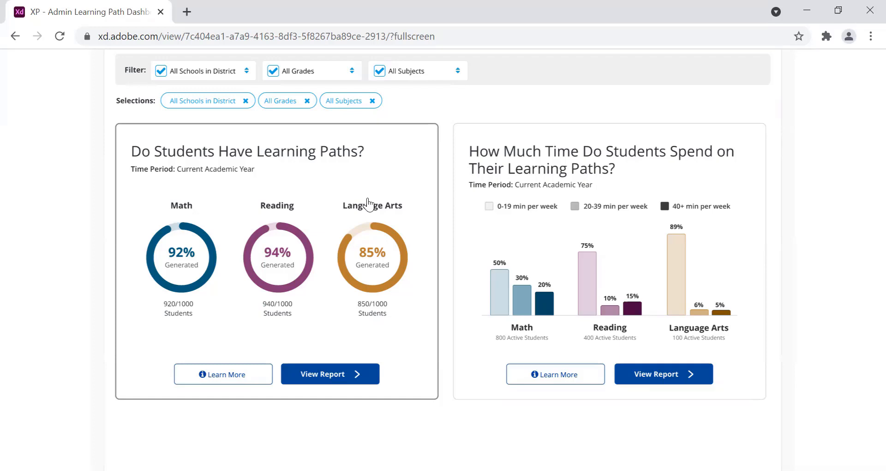
pyautogui.moveTo(353, 374)
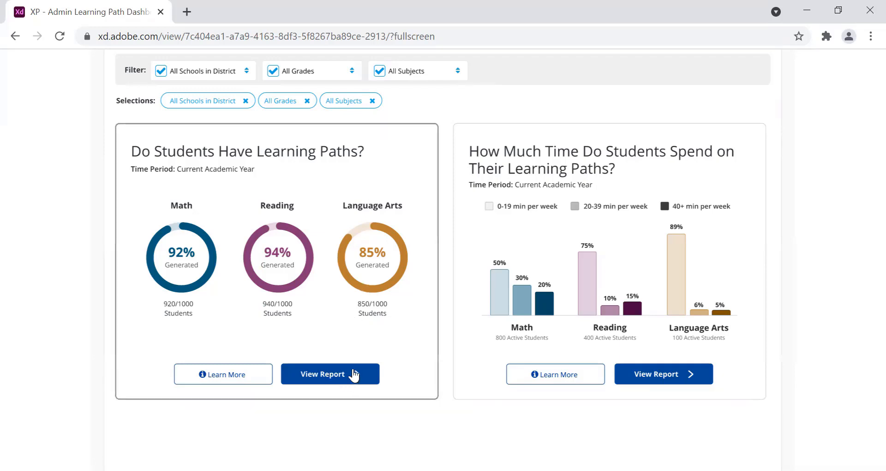
pyautogui.click(330, 374)
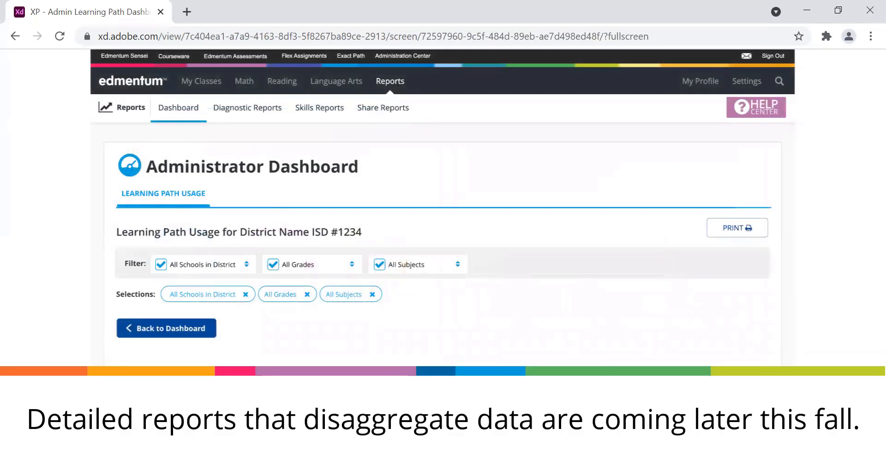
# Review the By School learning path table and go Back to Dashboard
pyautogui.scroll(-3)
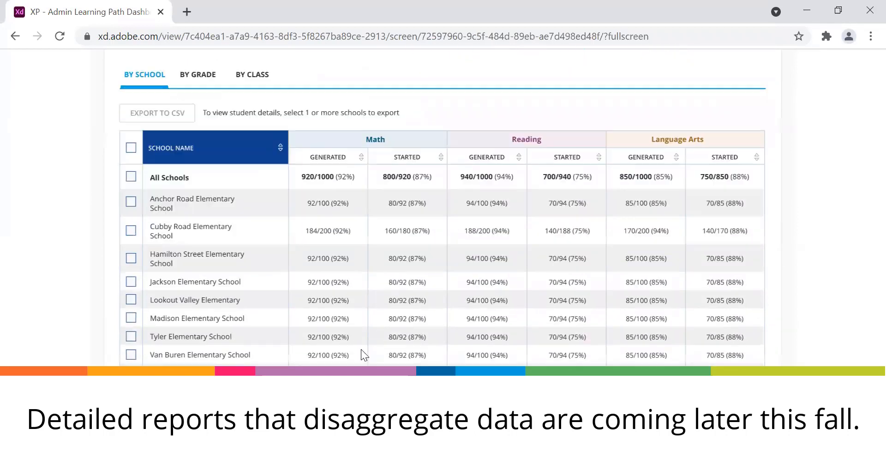
pyautogui.moveTo(286, 227)
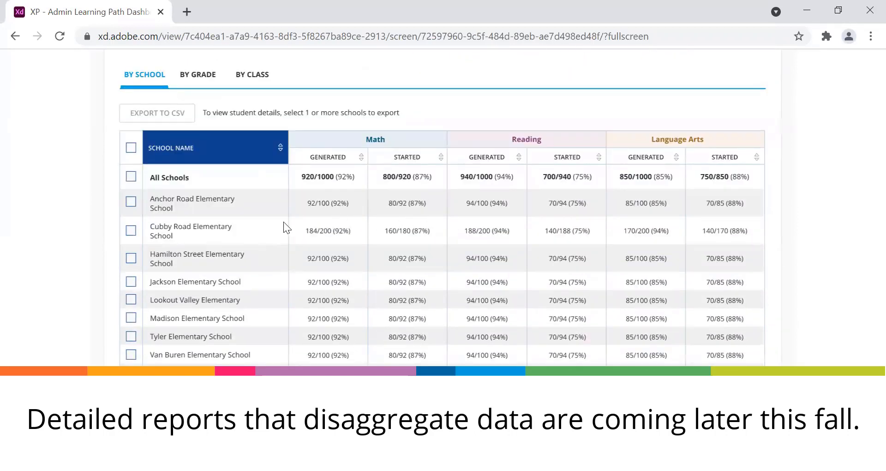
pyautogui.scroll(-3)
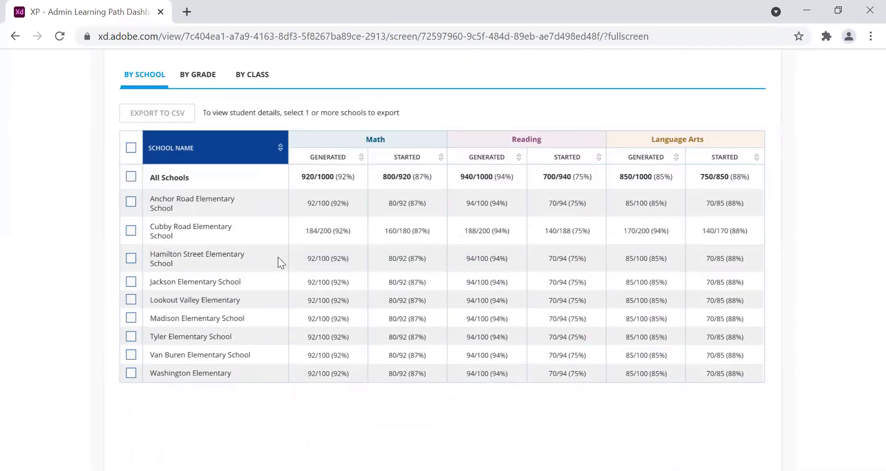
pyautogui.moveTo(265, 205)
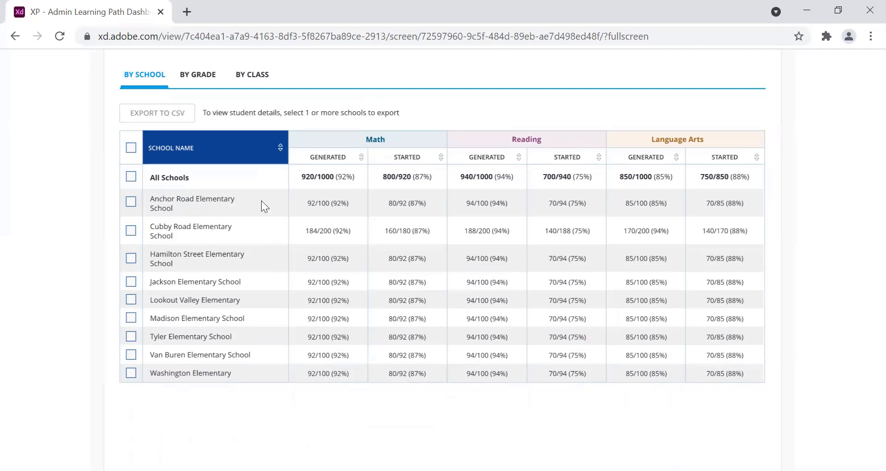
pyautogui.moveTo(197, 82)
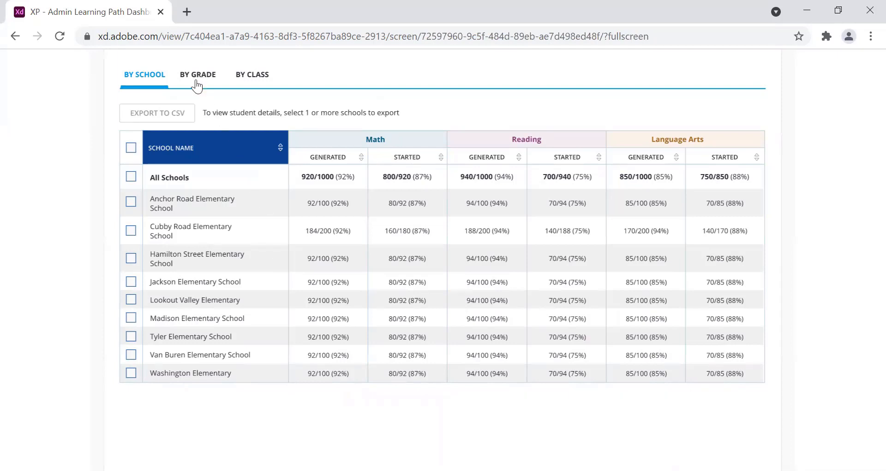
pyautogui.moveTo(249, 106)
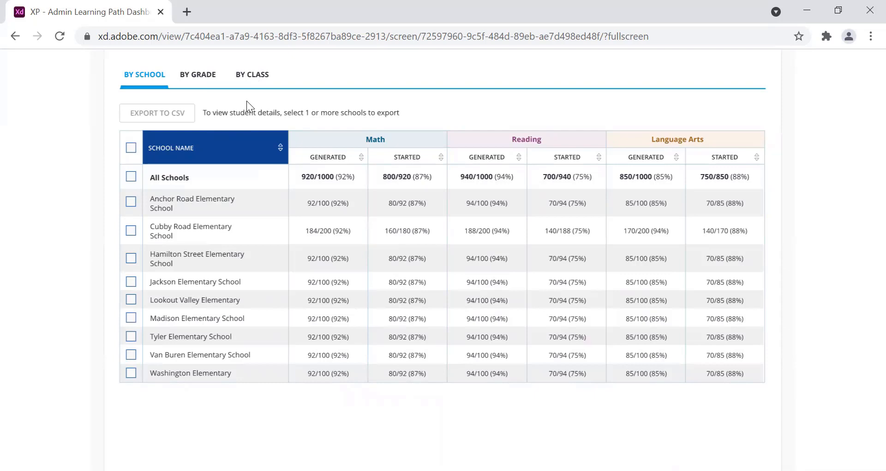
pyautogui.moveTo(245, 117)
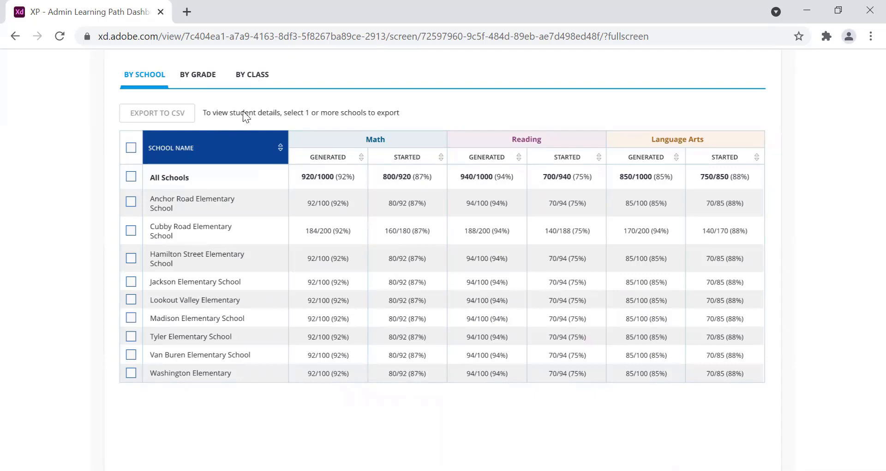
pyautogui.moveTo(277, 122)
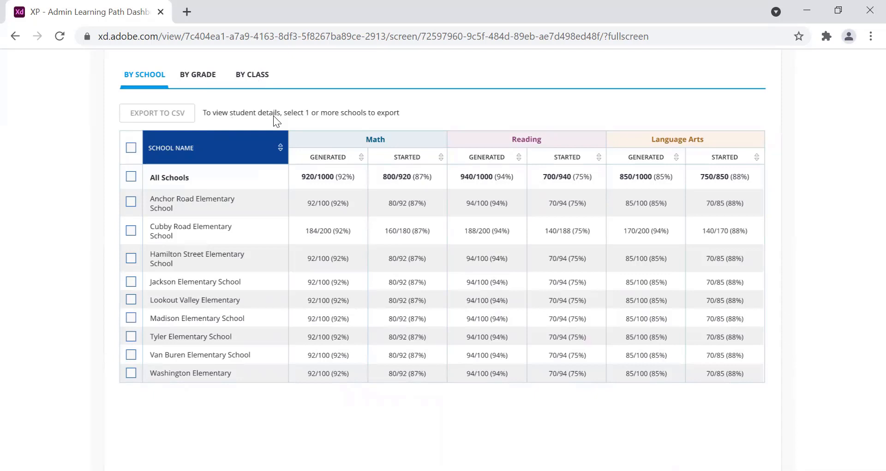
pyautogui.moveTo(282, 120)
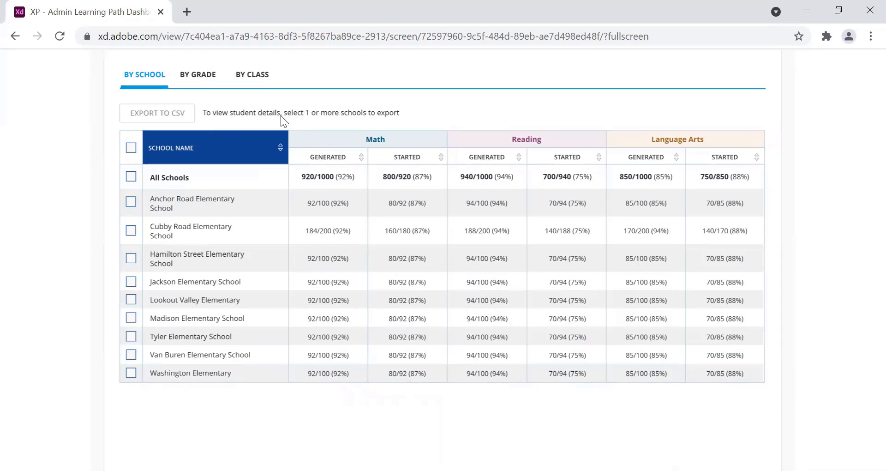
pyautogui.scroll(3)
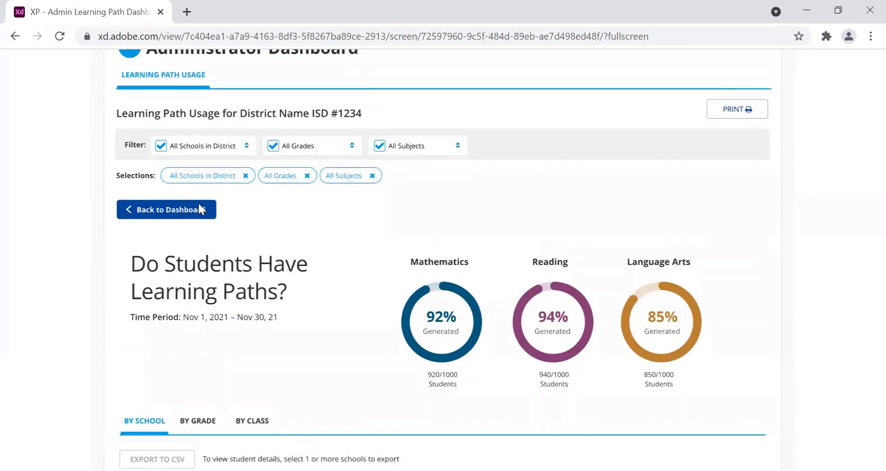
pyautogui.click(166, 209)
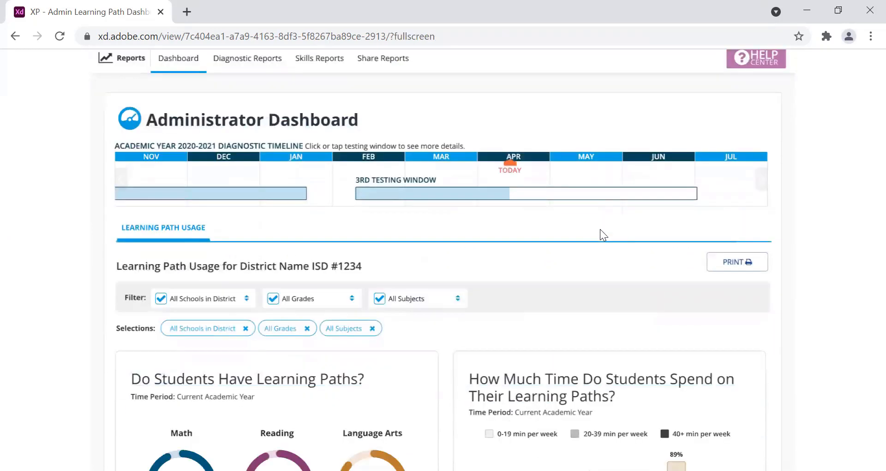
pyautogui.scroll(-3)
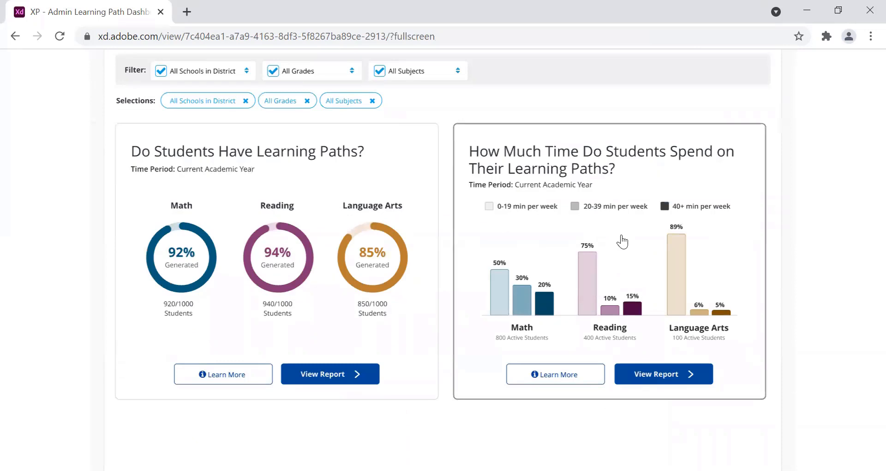
pyautogui.moveTo(618, 231)
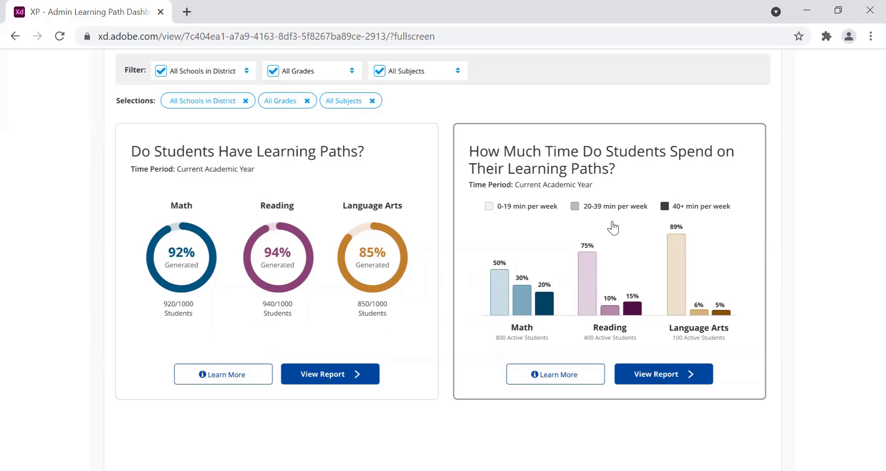
pyautogui.moveTo(610, 227)
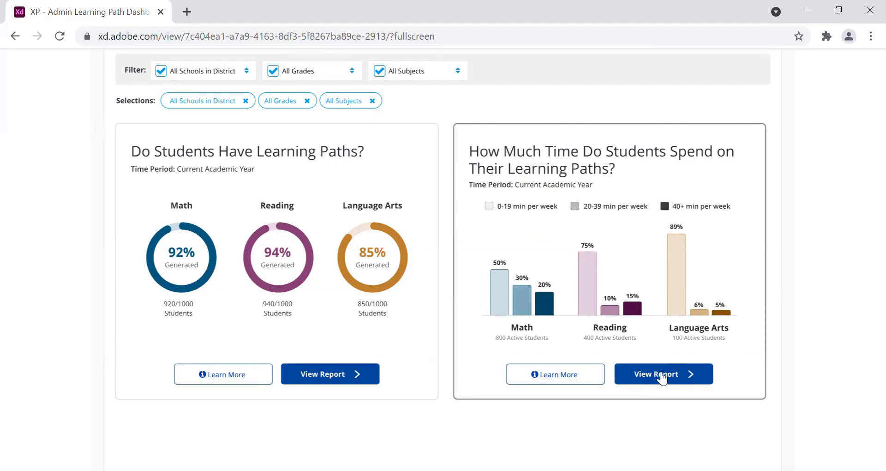
# View the 'How Much Time Do Students Spend' report and its By School weekly-minutes table
pyautogui.click(663, 374)
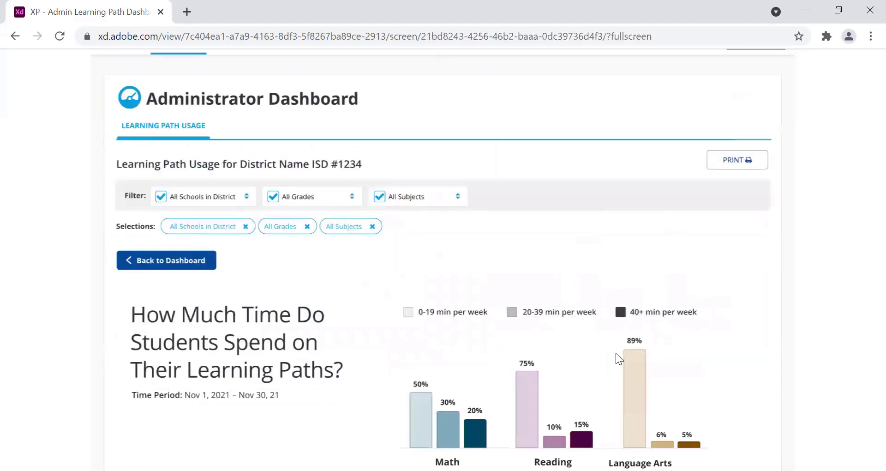
pyautogui.scroll(-3)
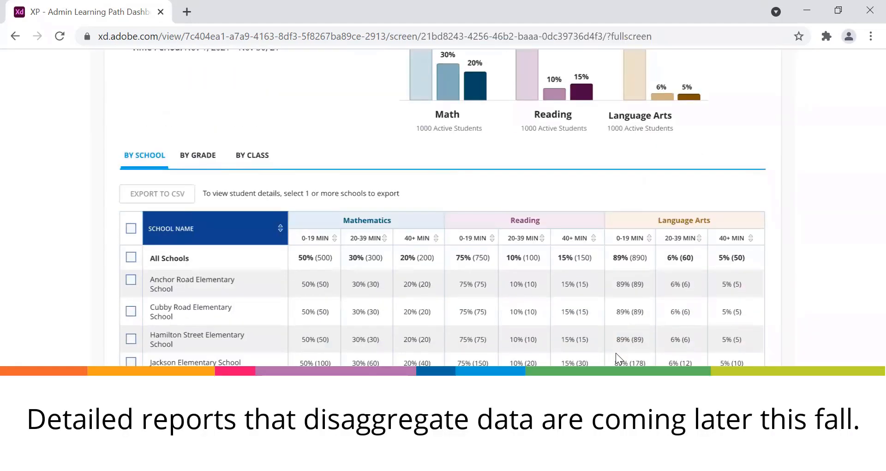
pyautogui.moveTo(622, 356)
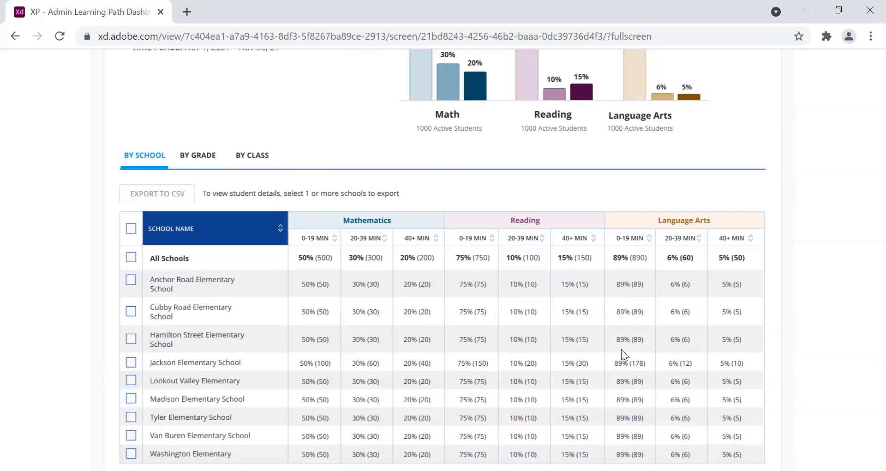
pyautogui.moveTo(623, 349)
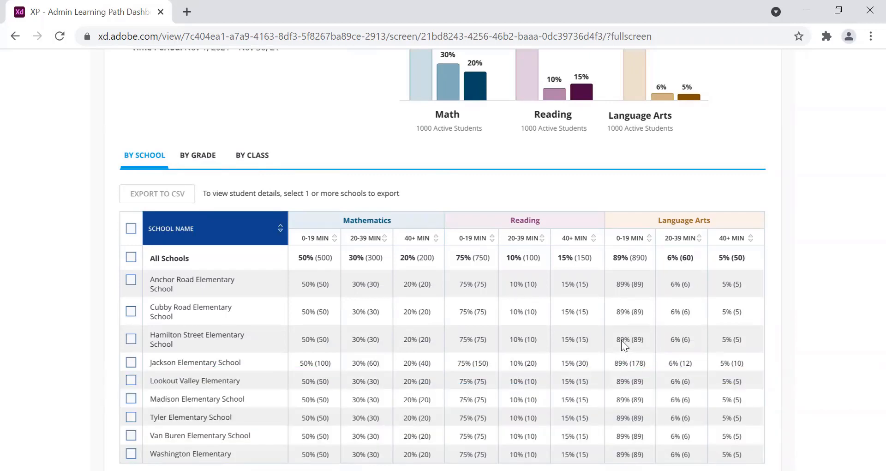
pyautogui.moveTo(631, 344)
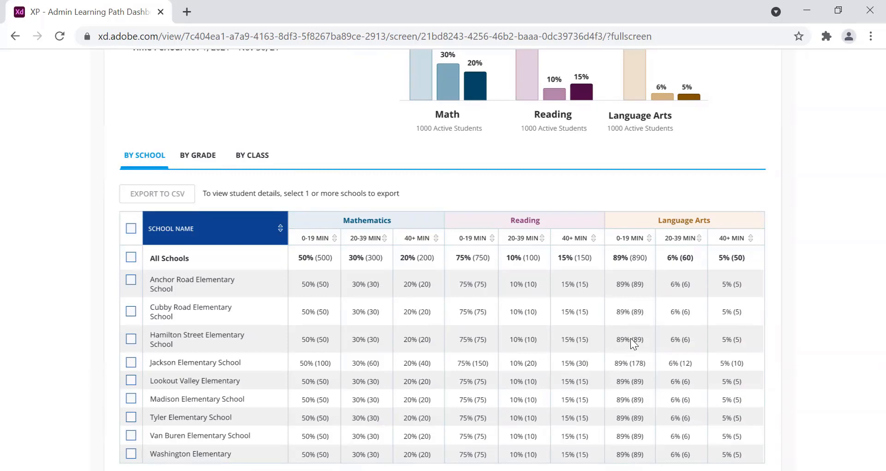
pyautogui.scroll(3)
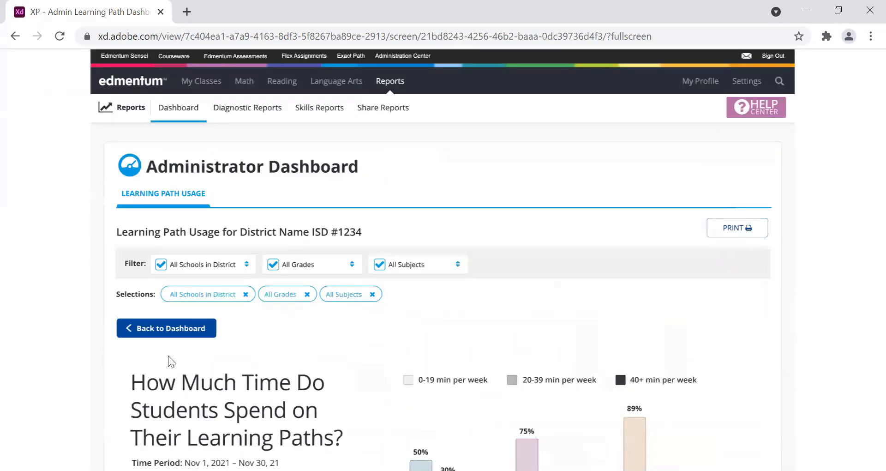
# Go Back to Dashboard and bring both learning path usage cards into view
pyautogui.click(166, 328)
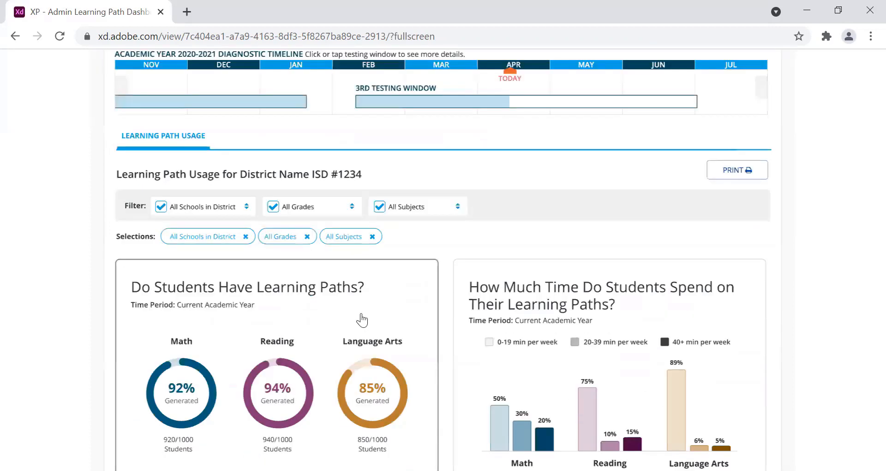
pyautogui.scroll(-3)
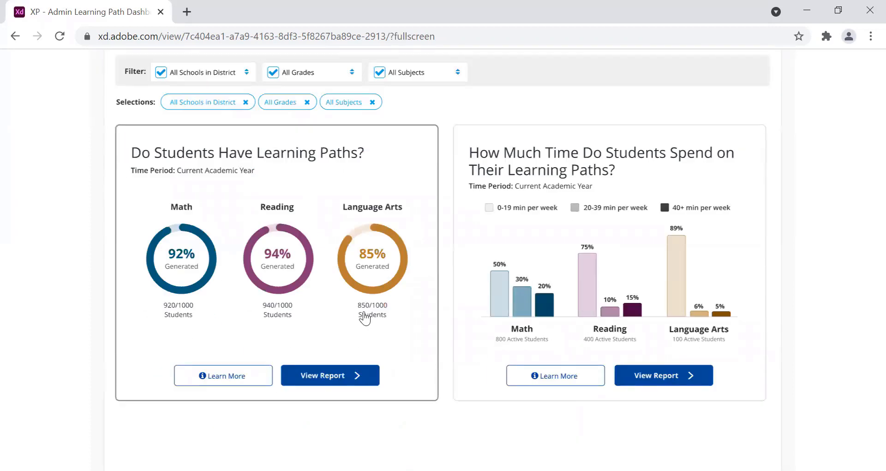
pyautogui.moveTo(364, 303)
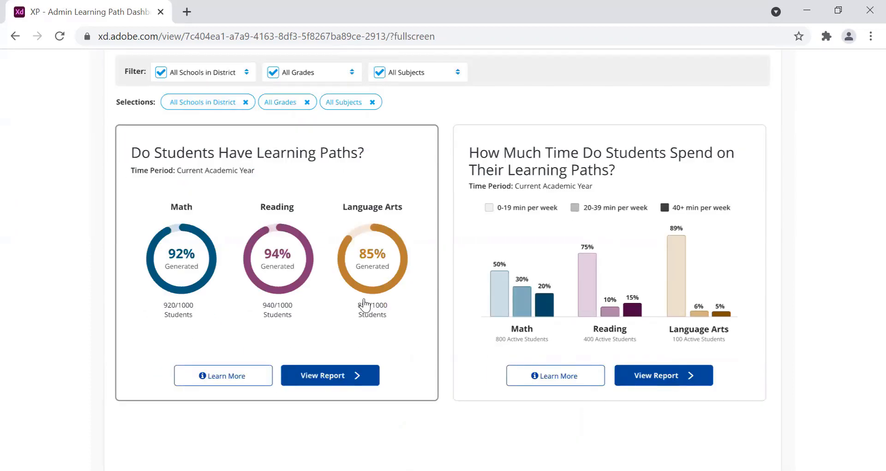